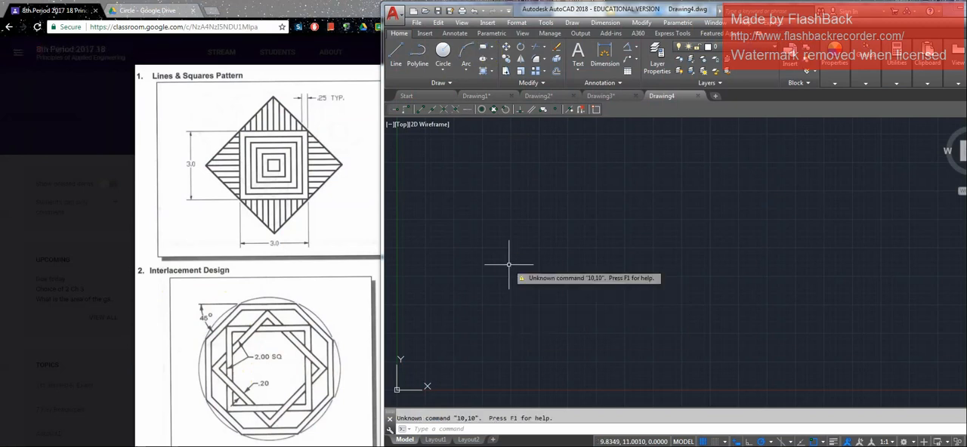
- Draw a 2×2 square with its first corner at 10,10 using @2,2 for the opposite corner
left_click(482, 59)
type("10,1")
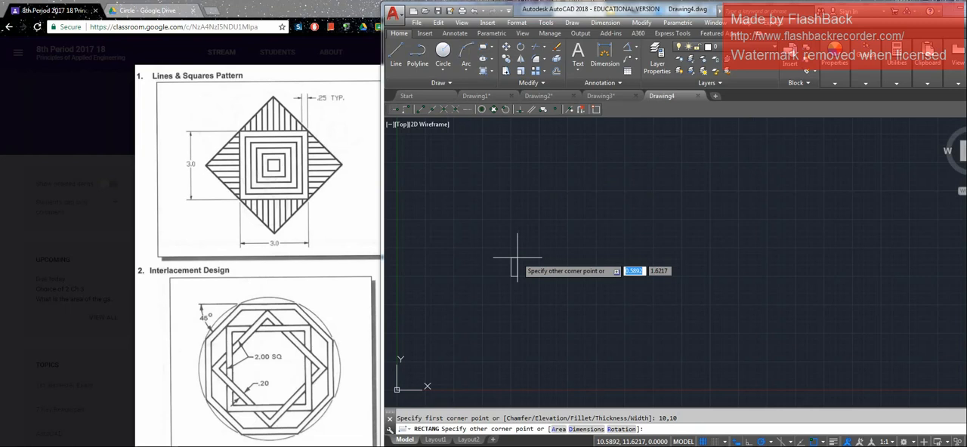
type("@2,2")
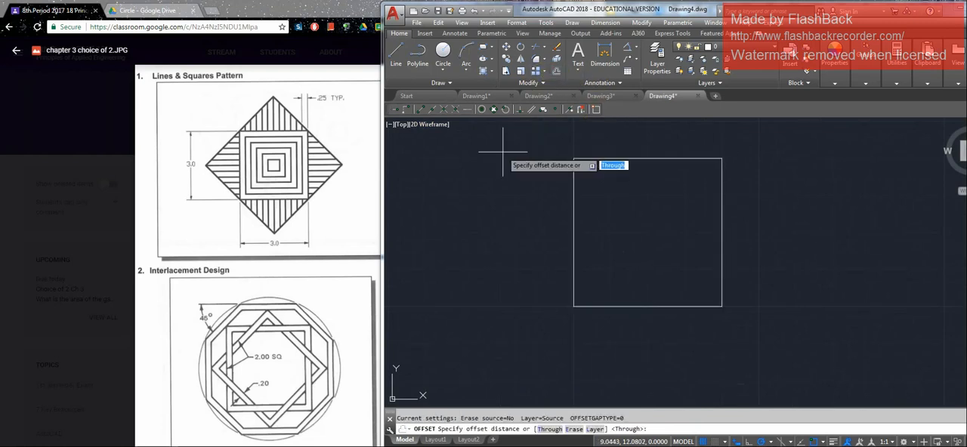
- Offset the square inward by 0.2 to create a nested inner square
type(".2")
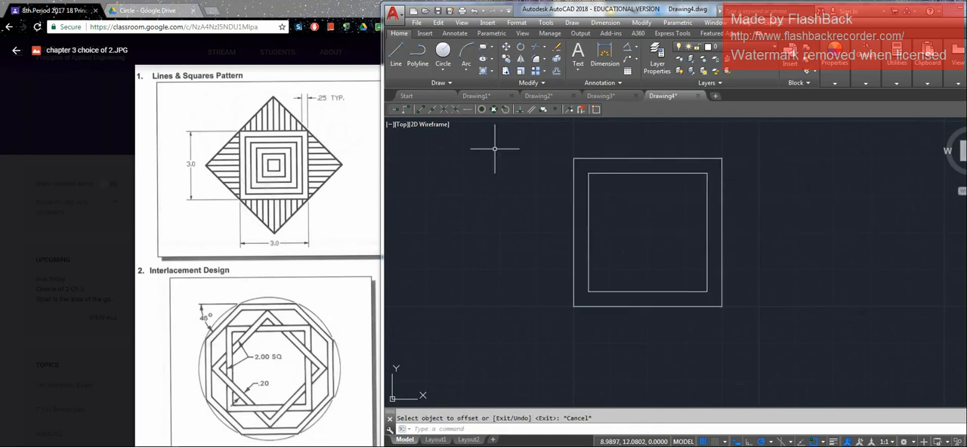
- Draw a corner-to-corner diagonal line across the inner square
left_click(396, 64)
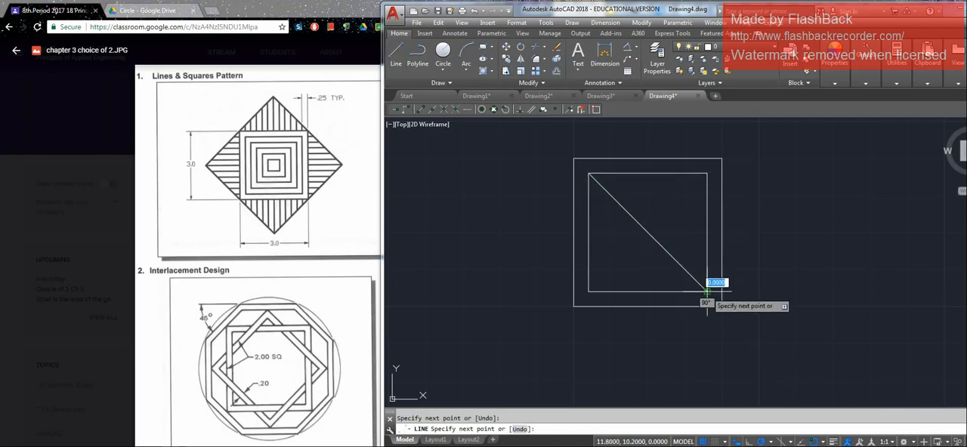
key("Escape")
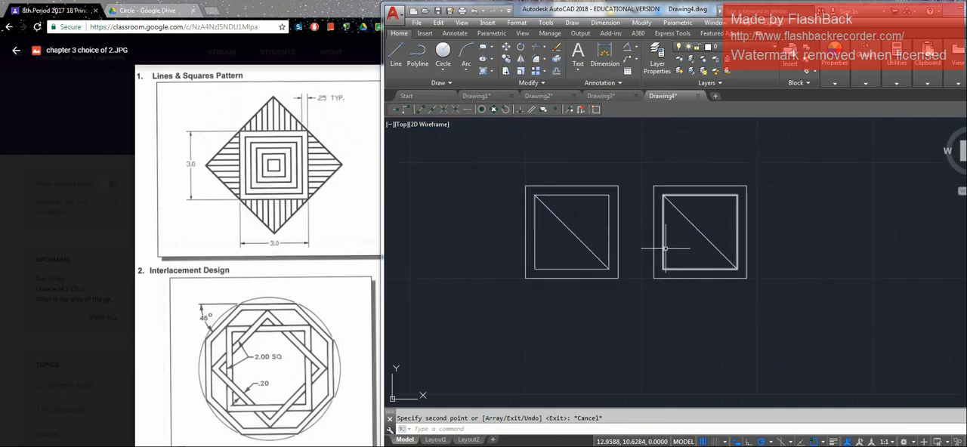
- Rotate the copied squares and diagonal by 45° and move them over the original pair
left_click_drag(665, 195, 737, 270)
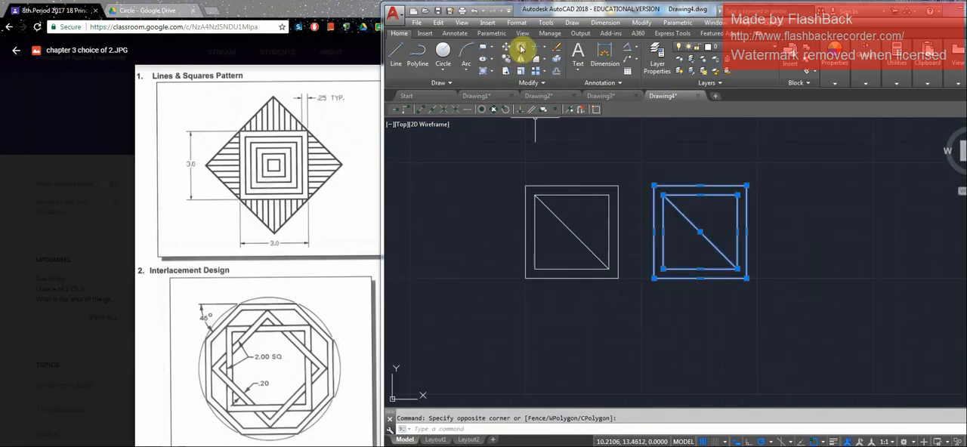
left_click(521, 48)
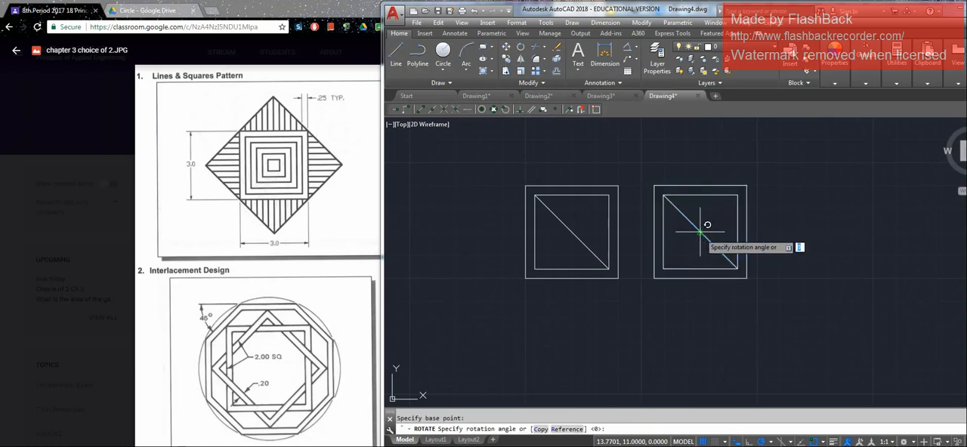
type("45")
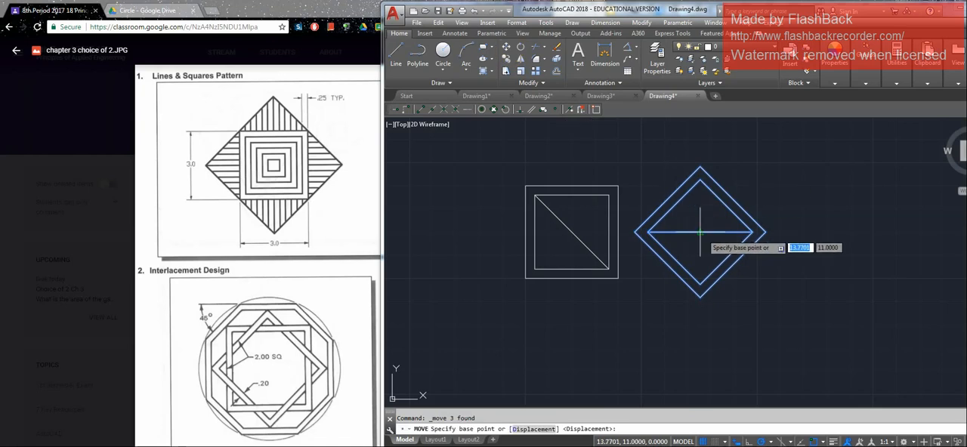
left_click(698, 231)
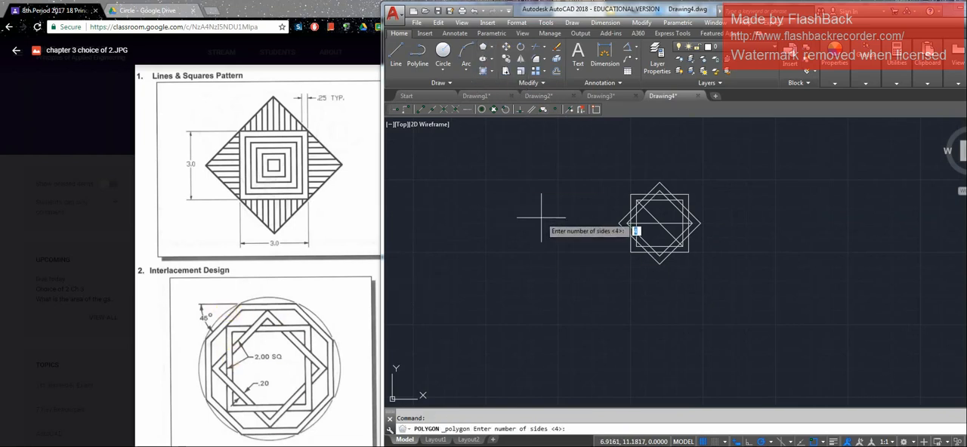
- Draw an 8-sided circumscribed polygon centred on the overlapping squares
type("8")
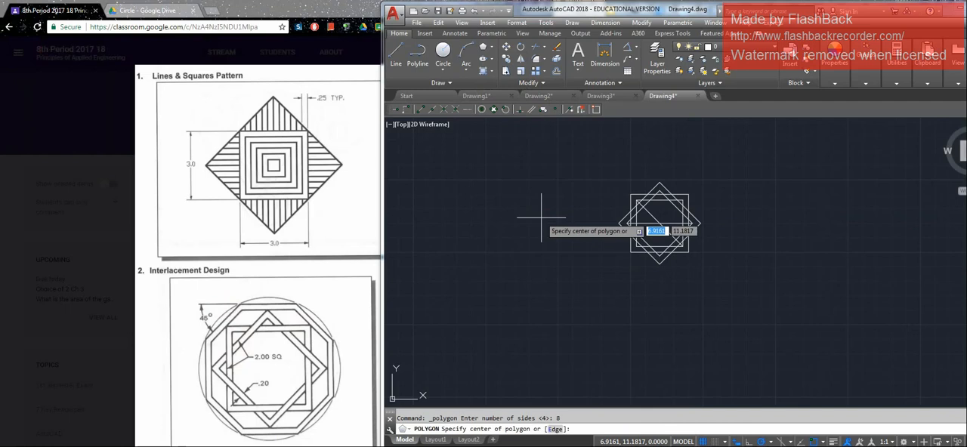
left_click(658, 223)
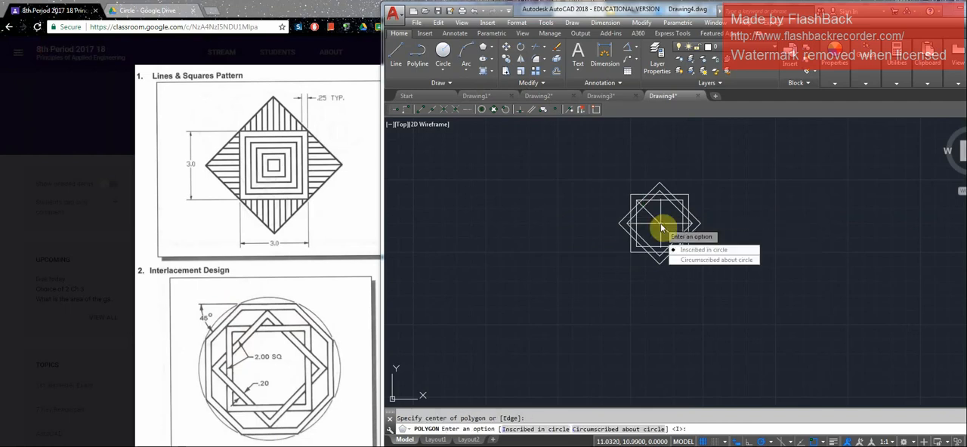
mouse_move(338, 304)
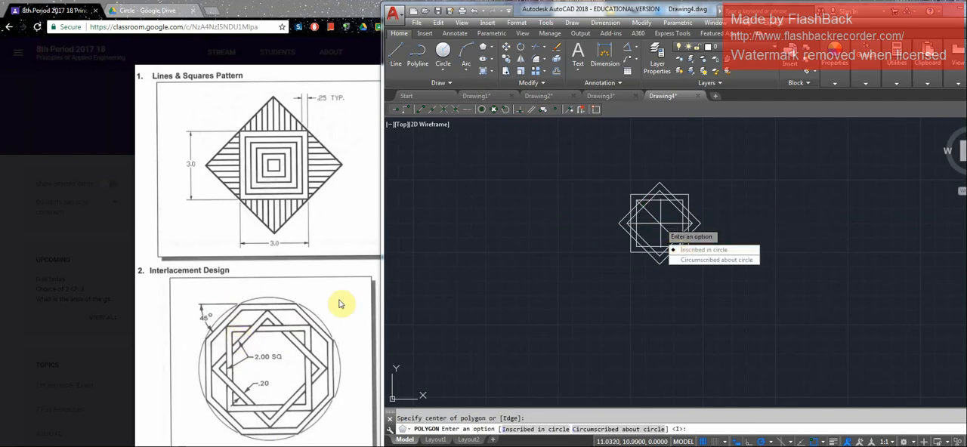
left_click(714, 259)
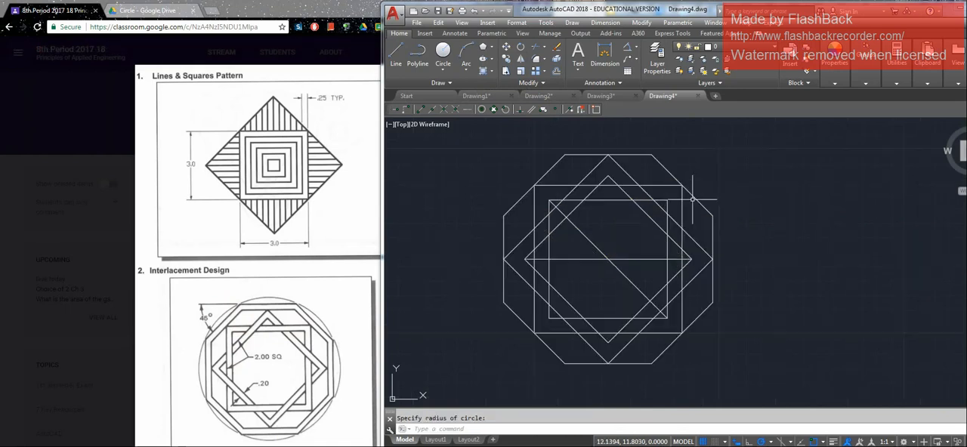
left_click(553, 59)
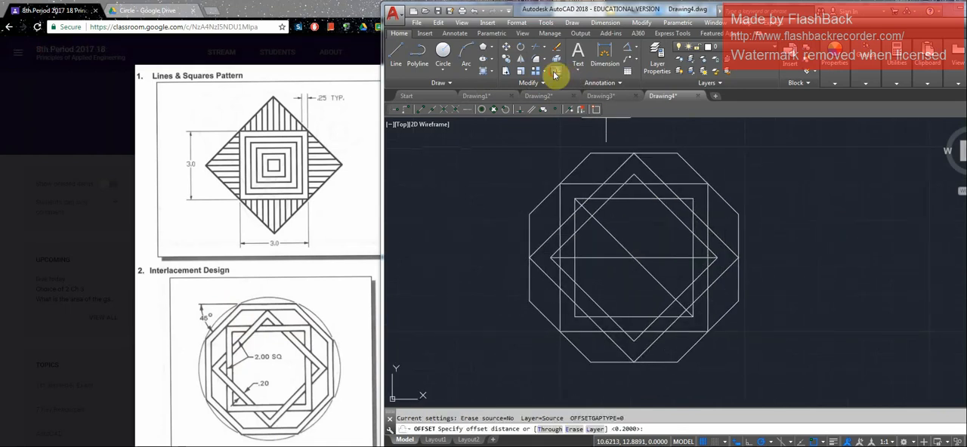